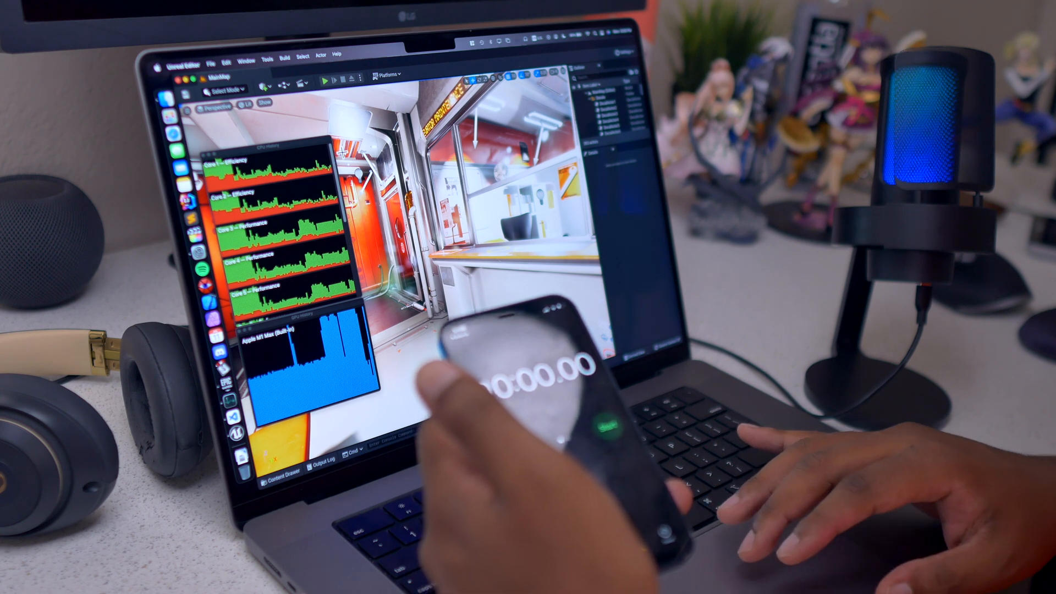
# - Run two lighting-only builds of the hallway level to compare build times
pyautogui.click(263, 104)
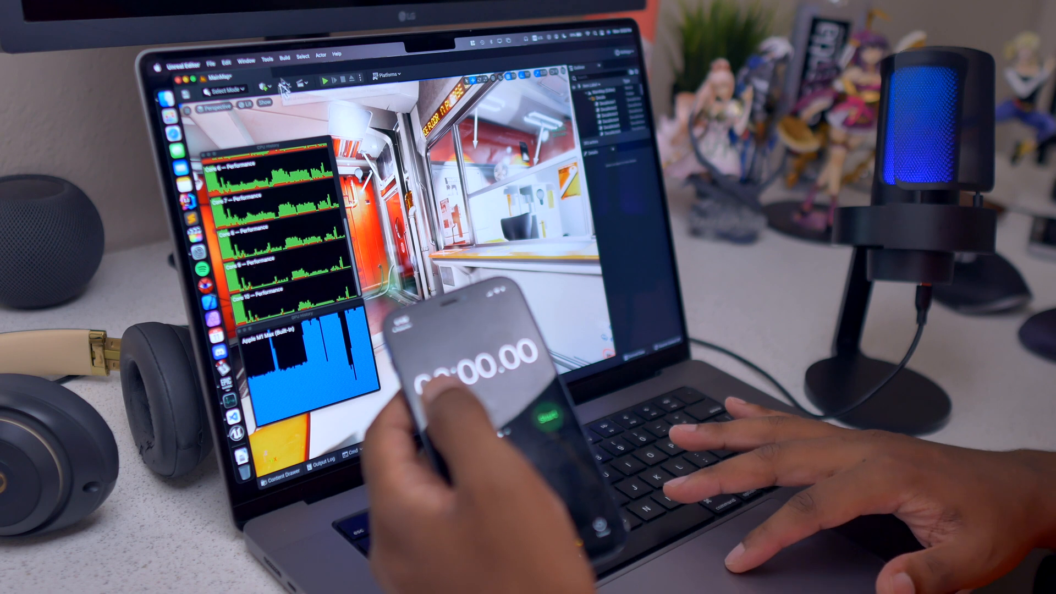
pyautogui.click(285, 55)
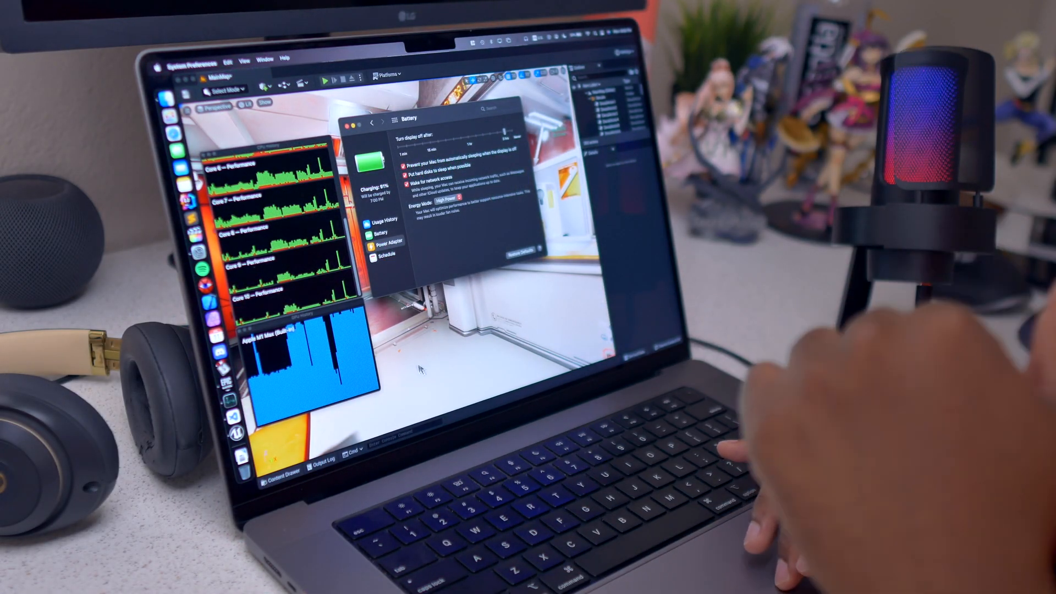
# - View the Battery page settings and open its Automatic energy mode list
pyautogui.click(359, 123)
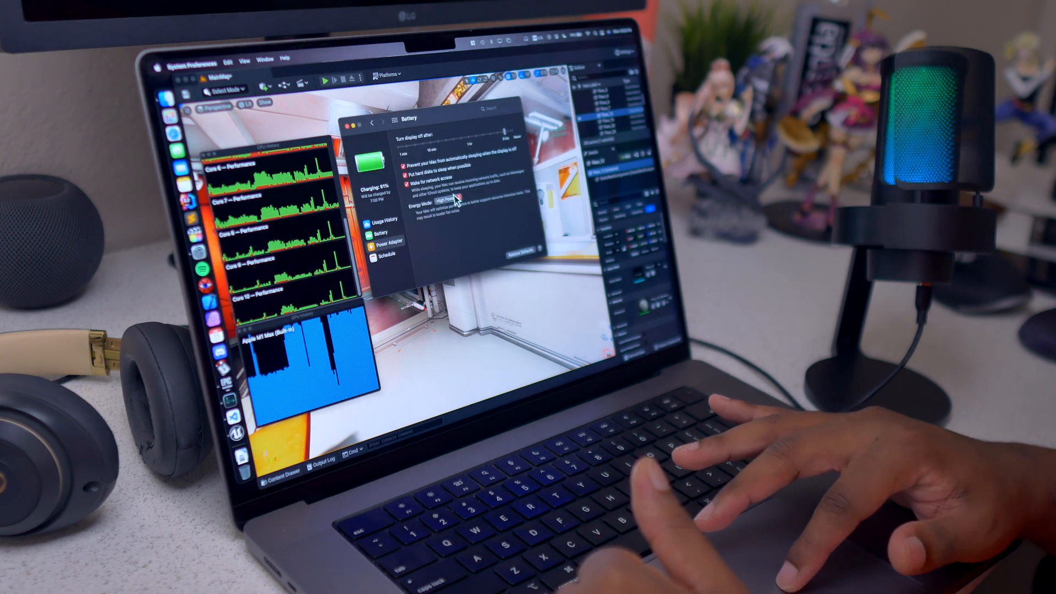
pyautogui.click(449, 199)
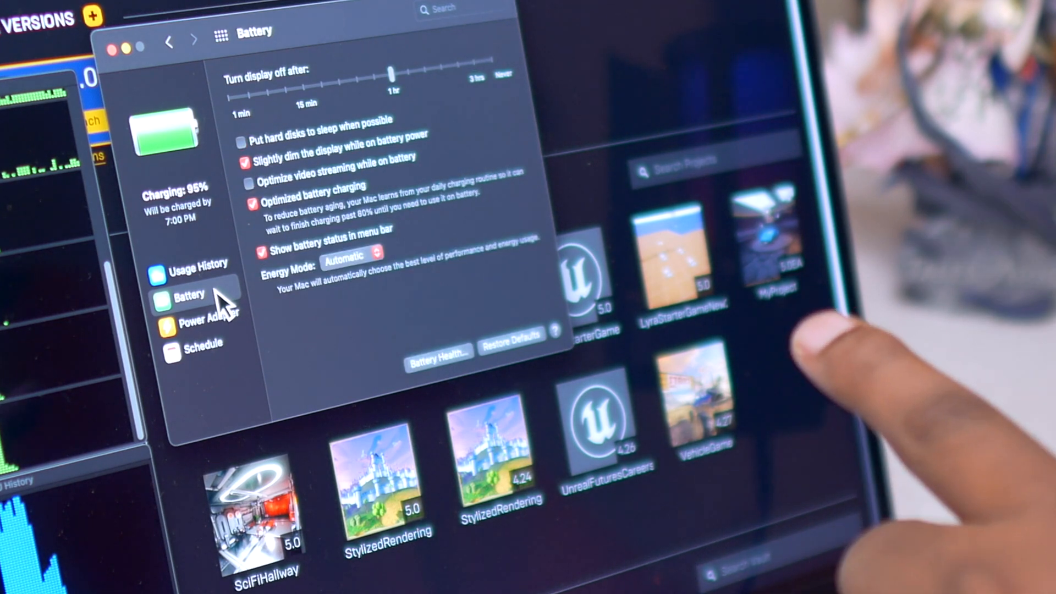
# - Switch the Power Adapter energy mode to High Power
pyautogui.click(206, 321)
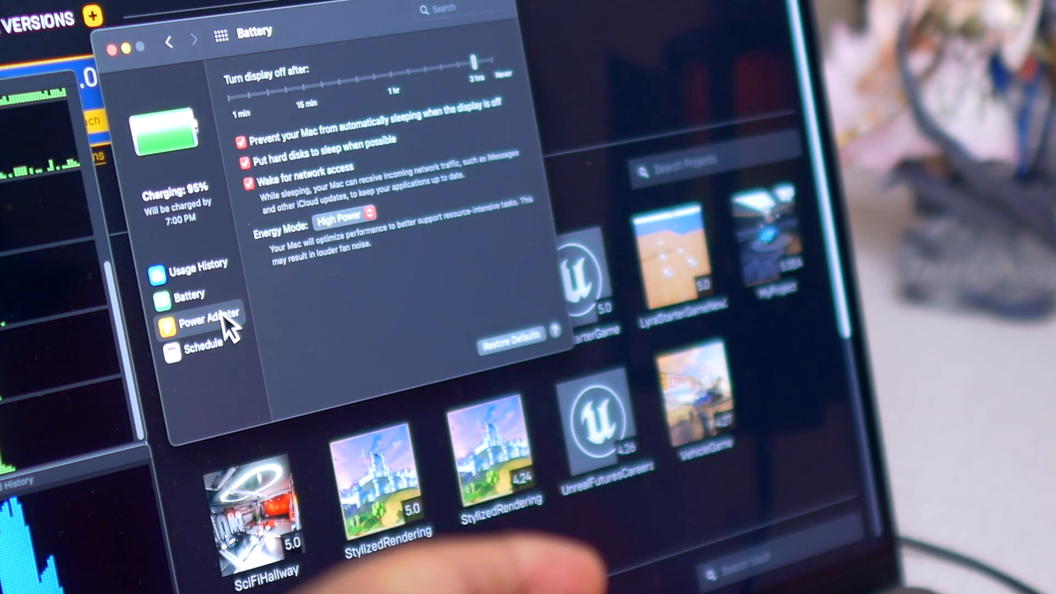
pyautogui.click(343, 214)
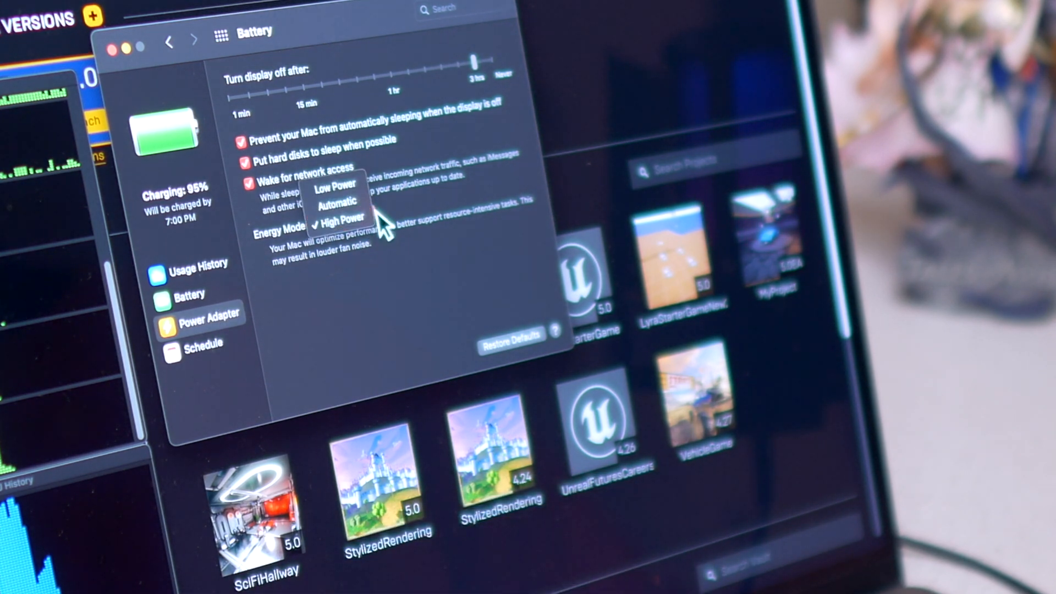
pyautogui.click(338, 220)
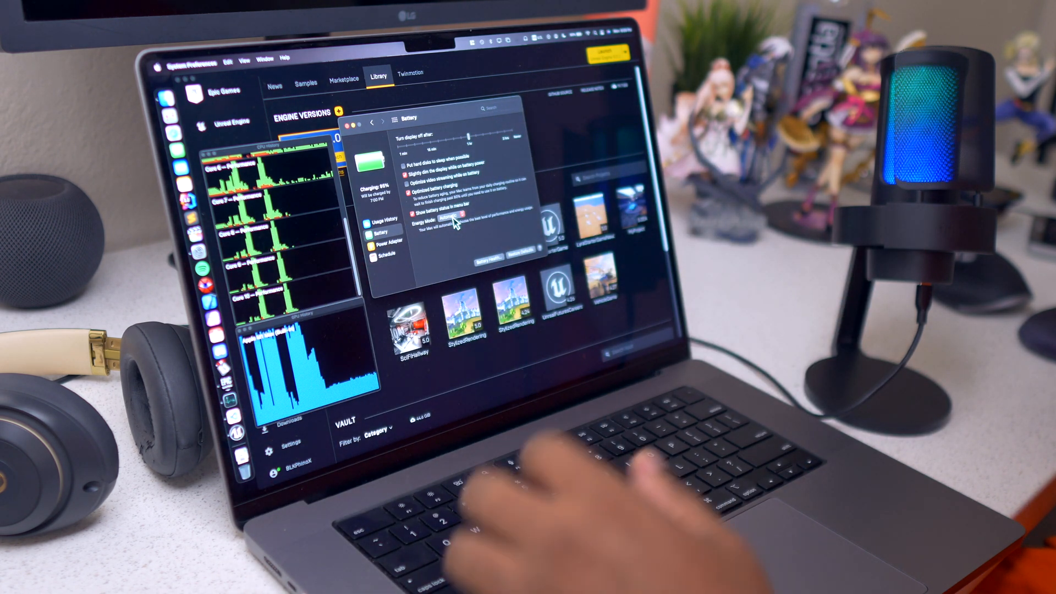
pyautogui.click(385, 241)
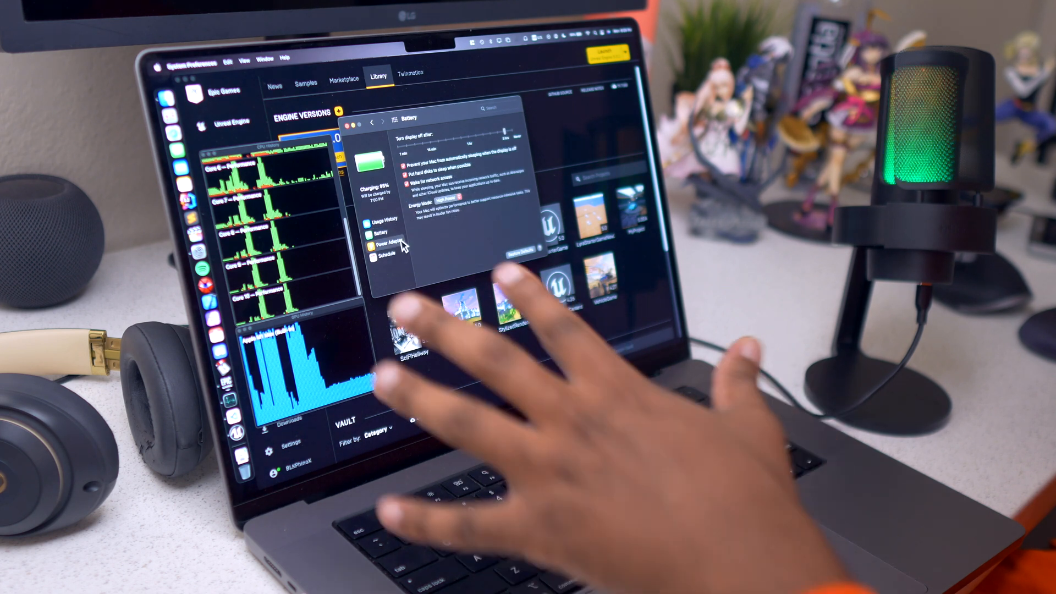